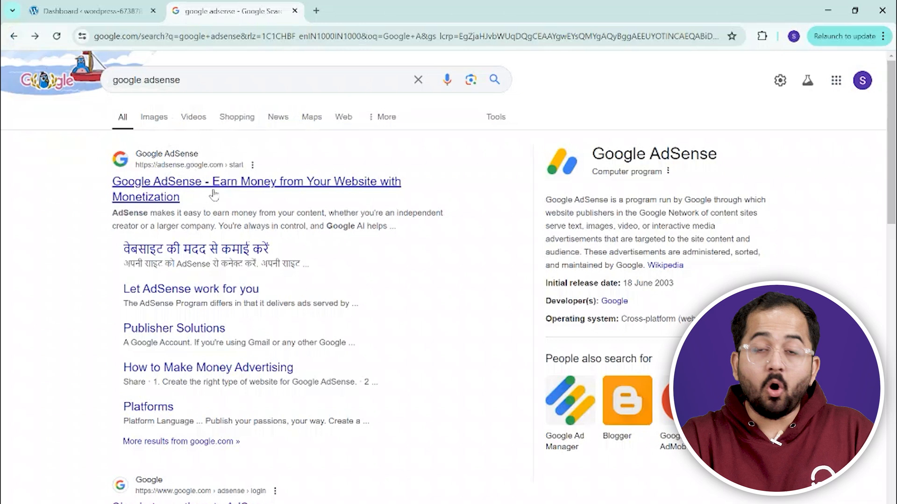
# Sign in to AdSense and start entering payment information from the Payments card
pyautogui.click(256, 189)
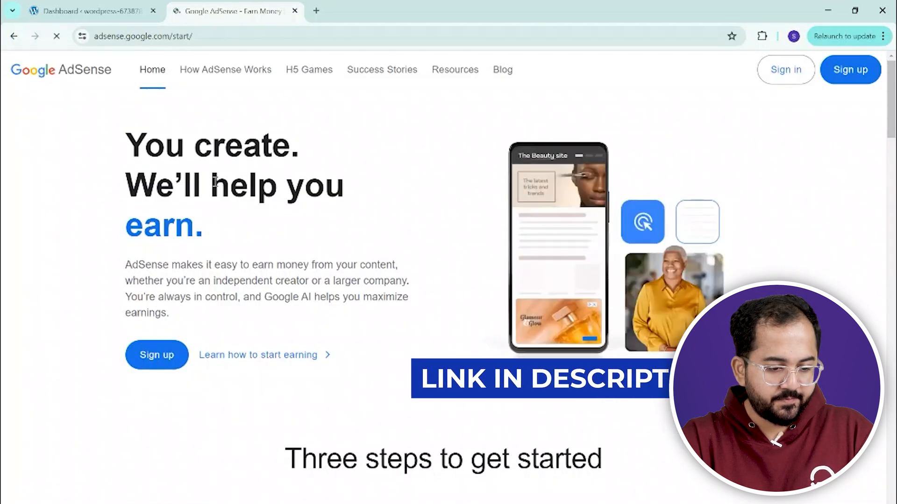
pyautogui.click(850, 69)
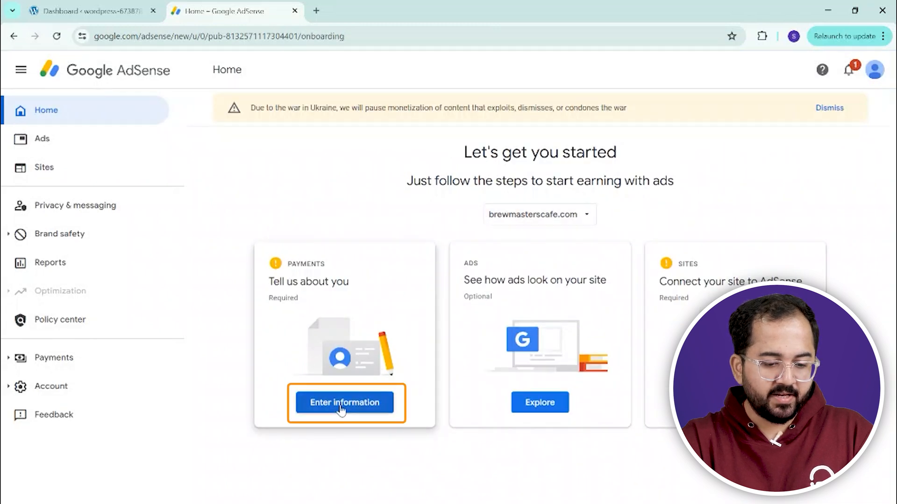
pyautogui.click(345, 403)
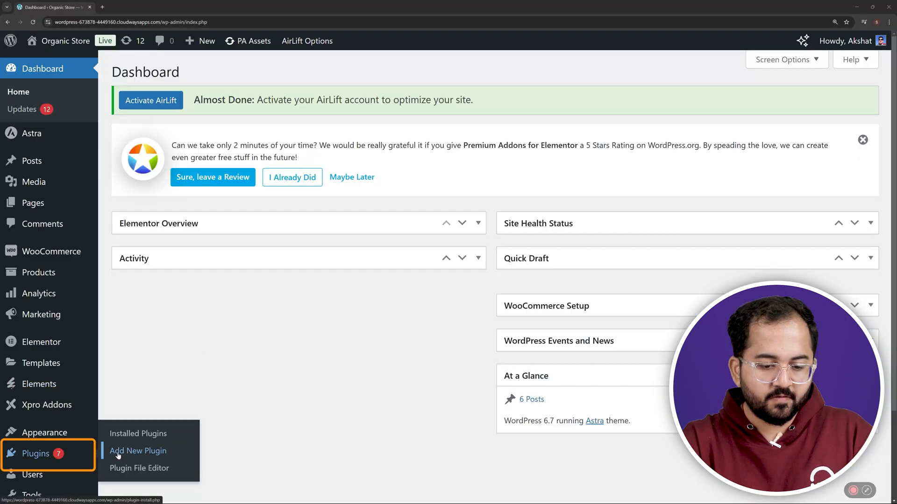
# Install Site Kit by Google from Add New Plugin and finish its setup
pyautogui.click(138, 451)
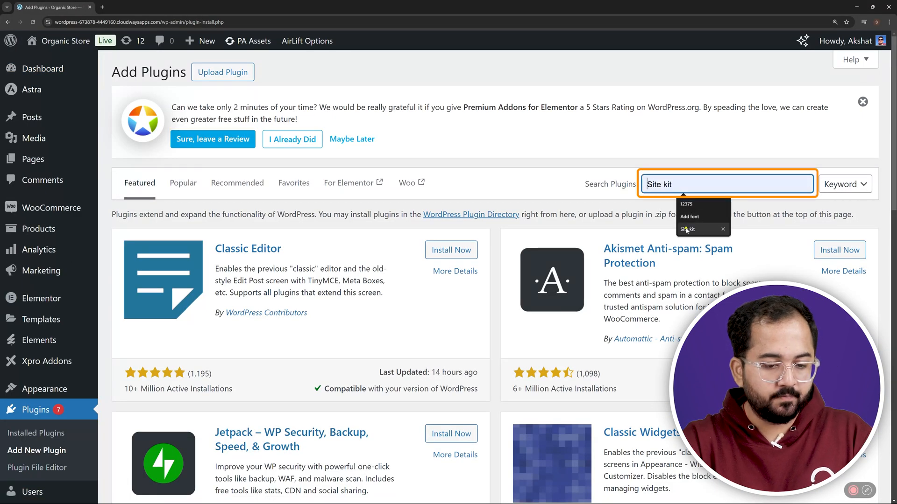
pyautogui.click(451, 253)
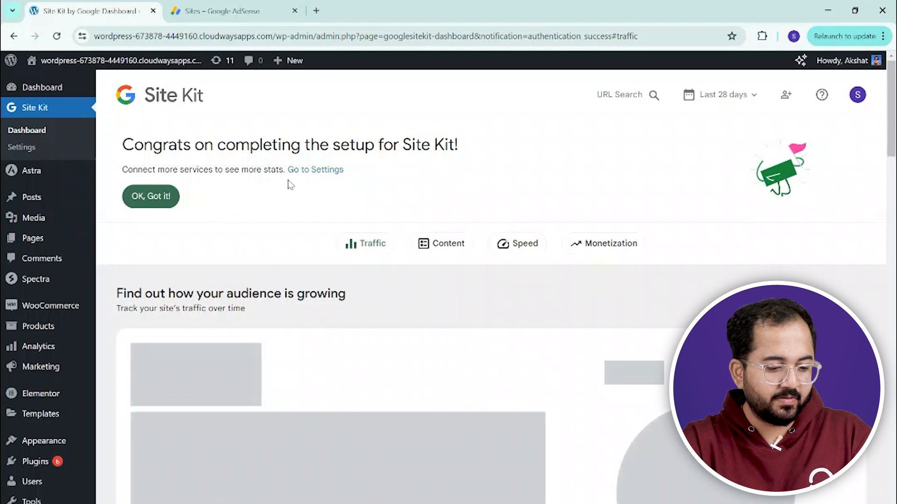
pyautogui.click(314, 169)
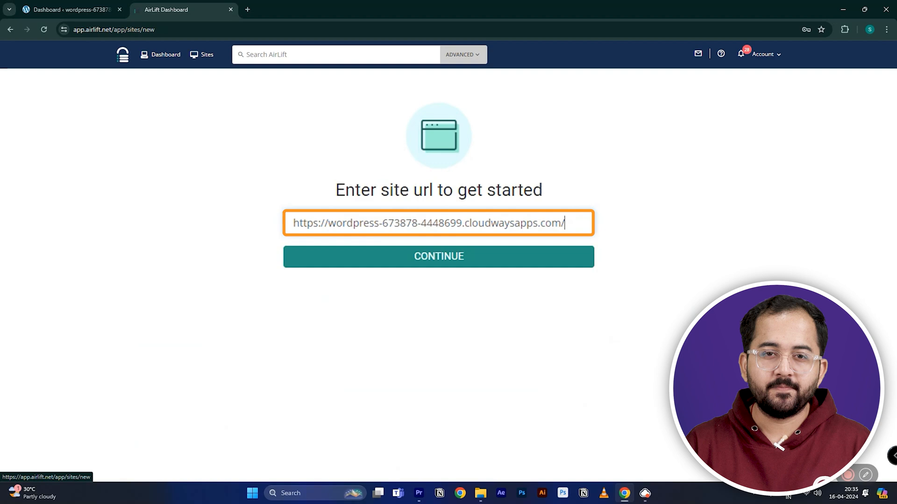
# Submit the site URL in AirLift to start optimizing its pages
pyautogui.click(438, 256)
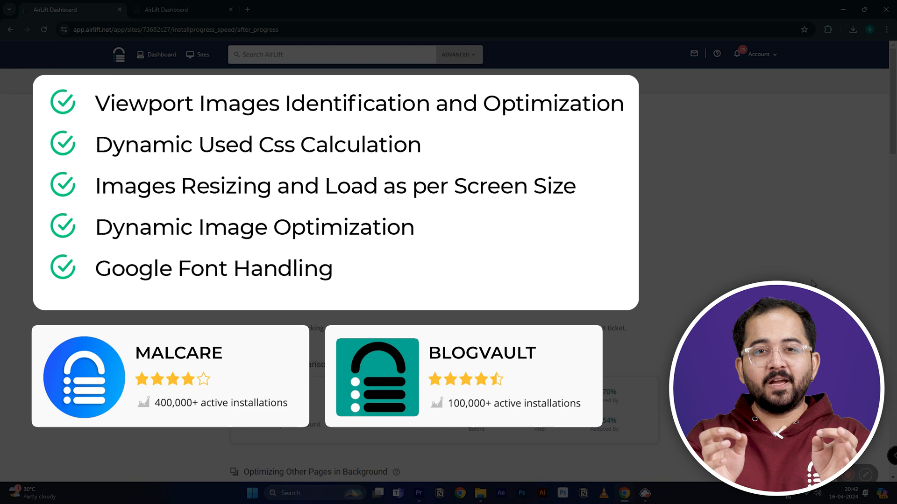
pyautogui.click(331, 10)
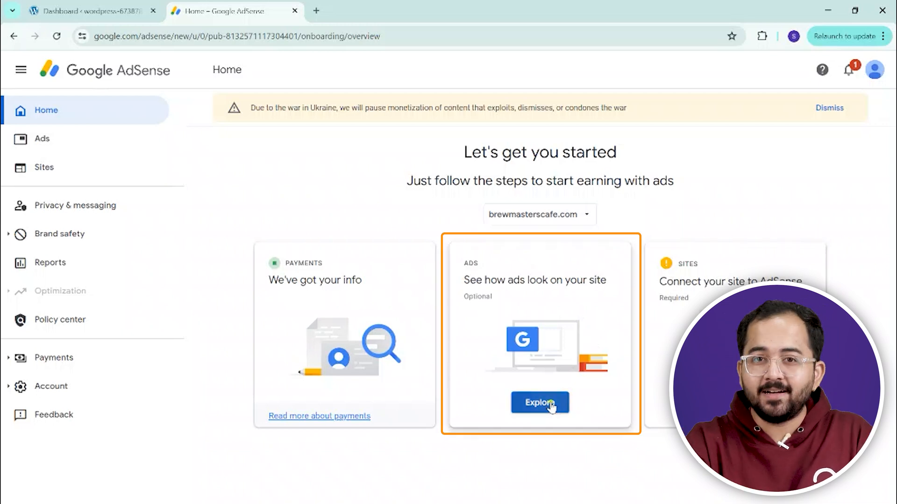
# Turn on auto ads for brewmasterscafe.com with Side rail ads unchecked under Overlay formats
pyautogui.click(539, 403)
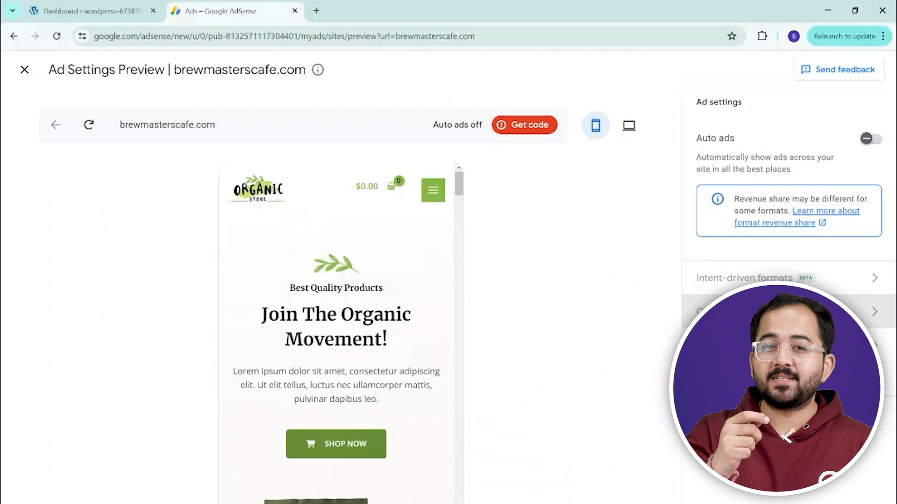
pyautogui.click(870, 138)
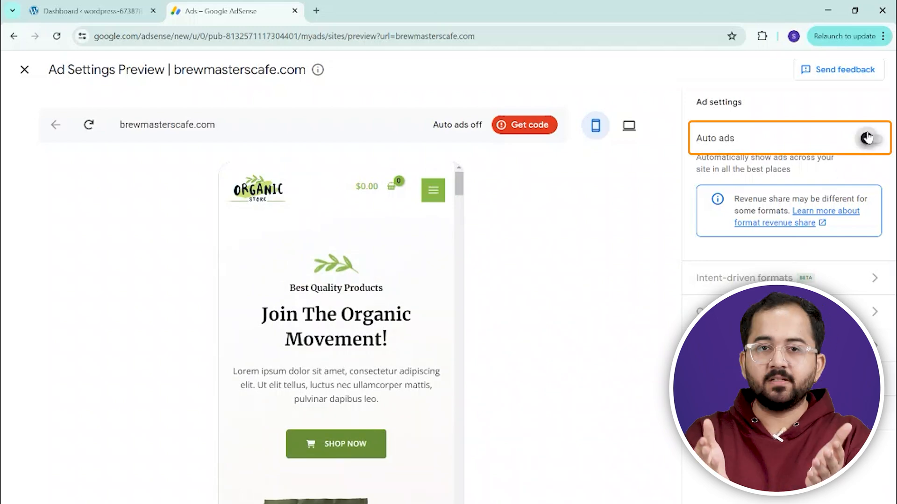
pyautogui.click(868, 138)
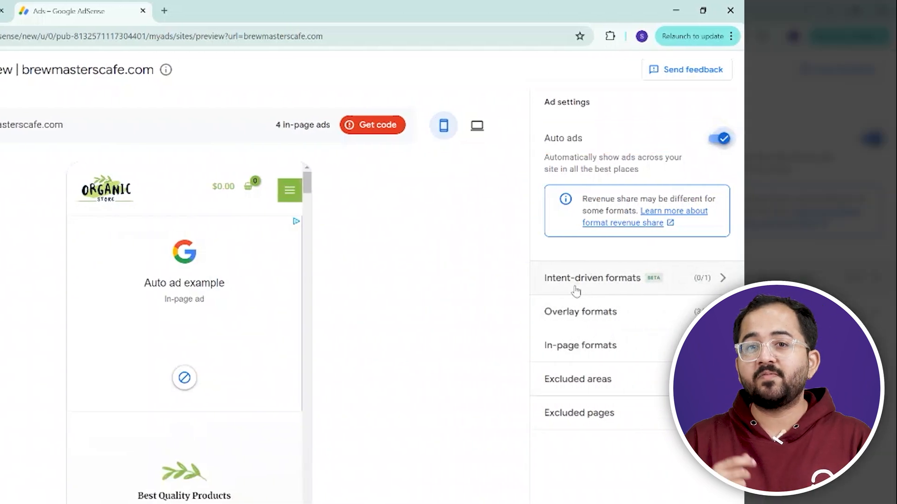
pyautogui.click(580, 312)
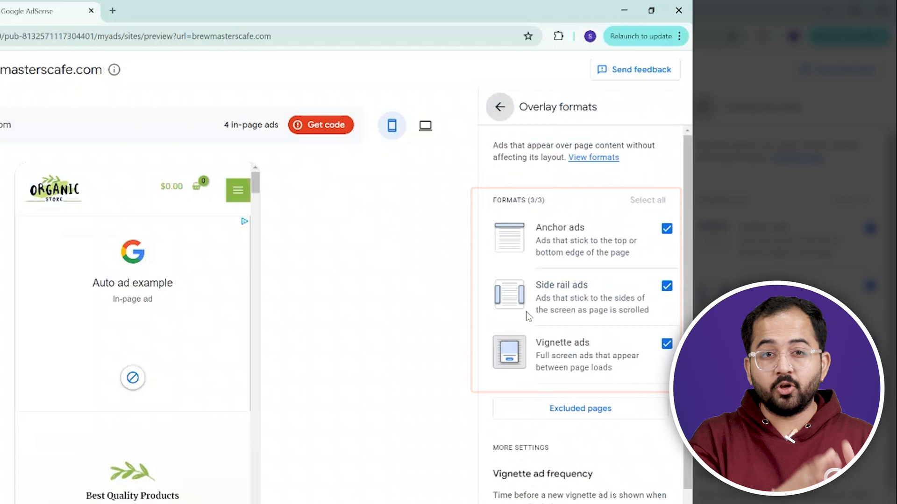
pyautogui.click(666, 286)
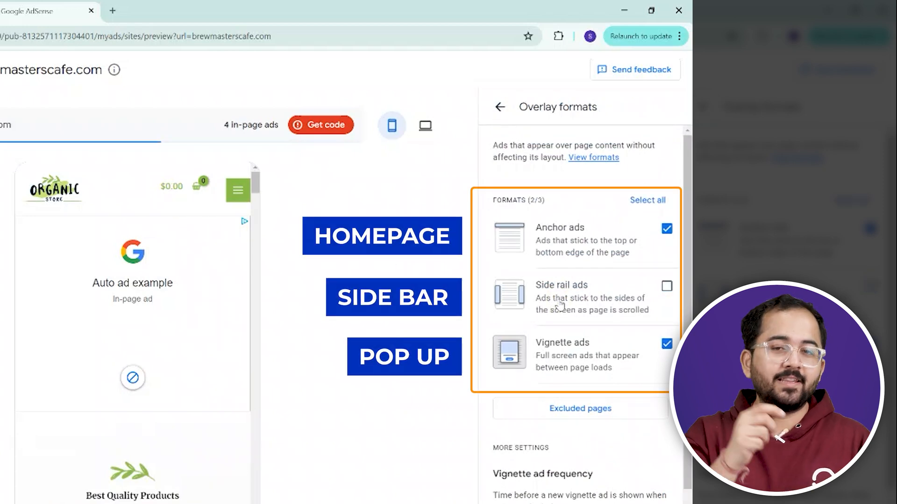
pyautogui.click(666, 286)
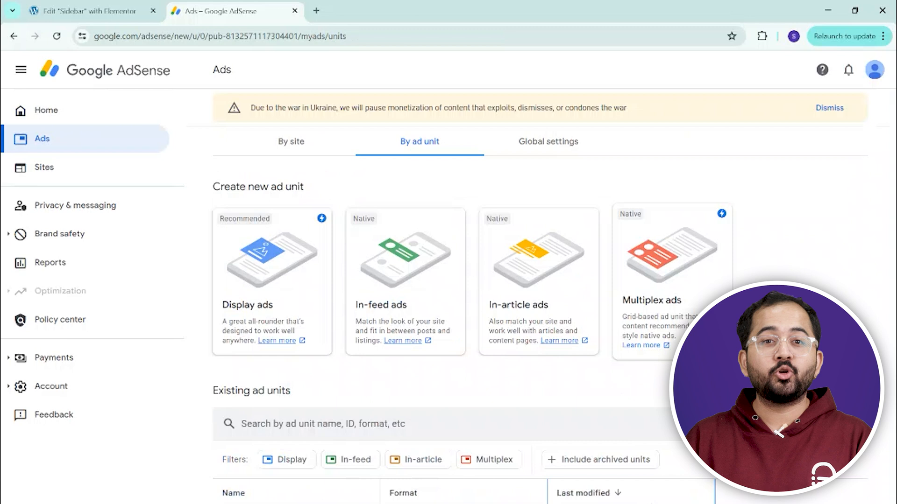
# Start a new Display ads unit from the By ad unit page
pyautogui.click(419, 141)
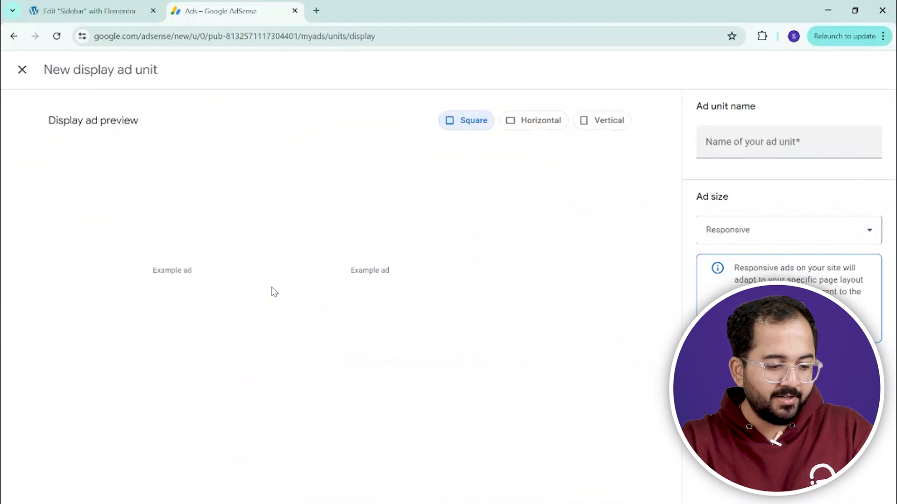
pyautogui.click(534, 120)
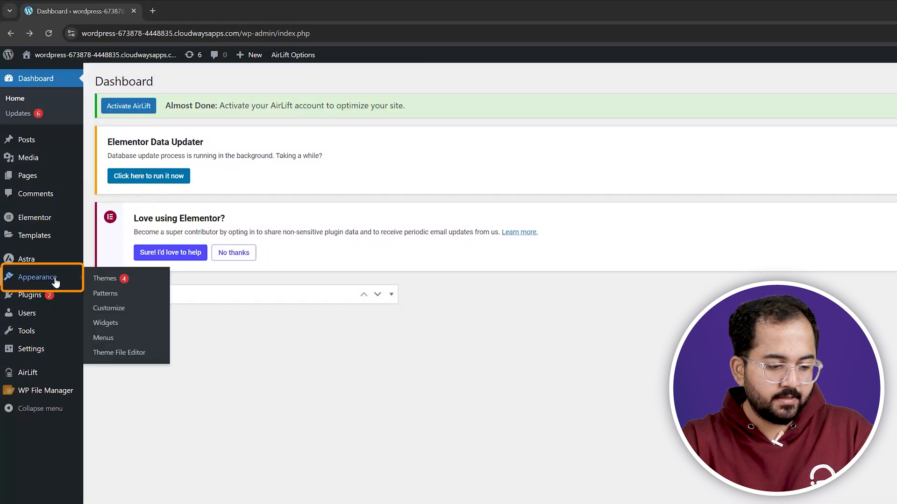
# Add a Custom HTML widget with the adsbygoogle script to Main Sidebar, update and preview it
pyautogui.click(105, 322)
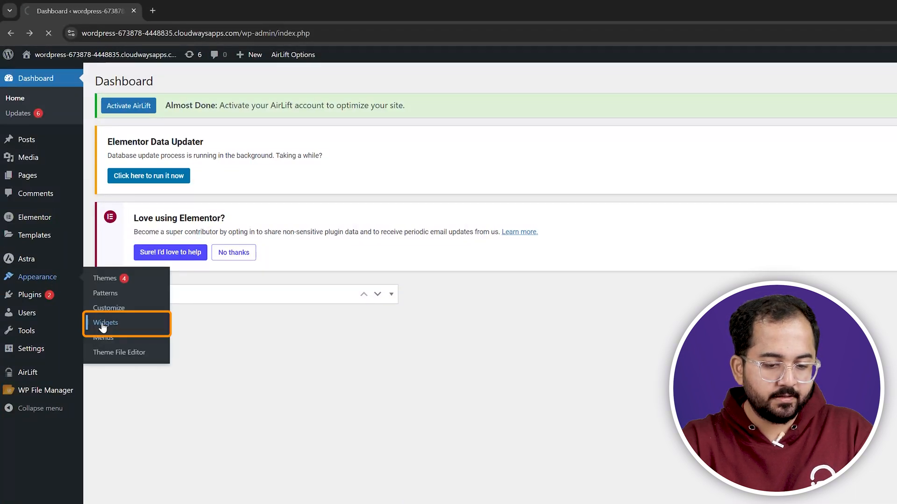
pyautogui.click(104, 322)
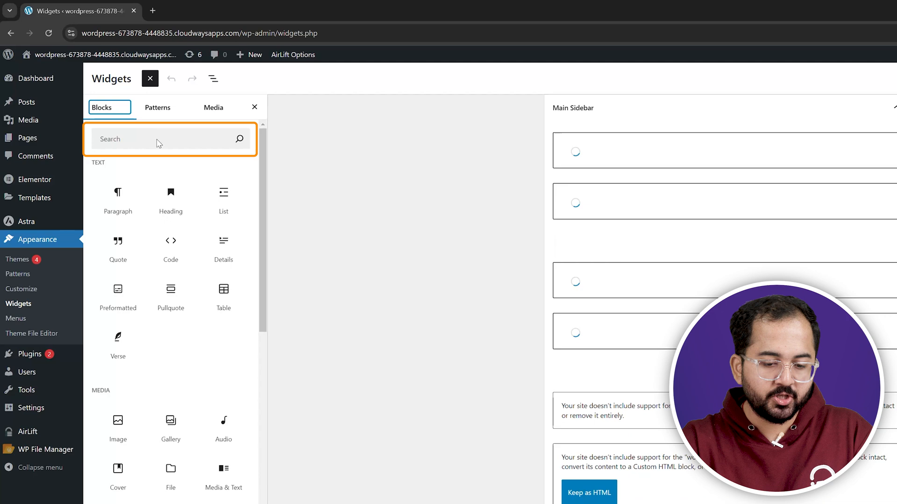
pyautogui.write('html')
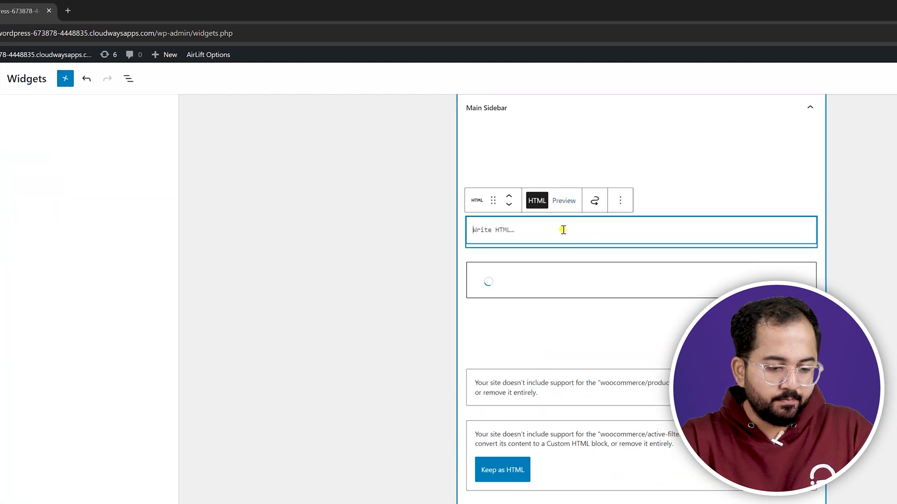
pyautogui.write('<script async src="https://pagead2.googlesyndication.com/pagead/js/adsbygoogle.js?client=ca-pub-7477651016518860" crossorigin="anonymous"></script>')
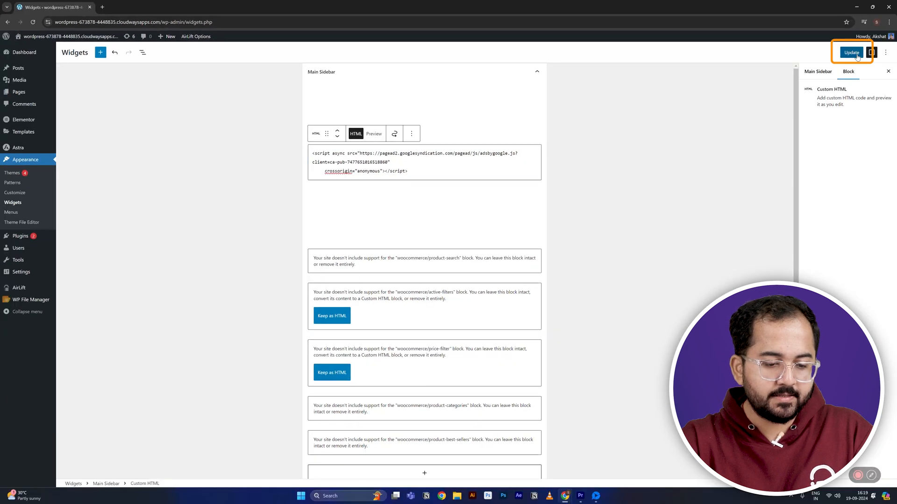
pyautogui.click(851, 52)
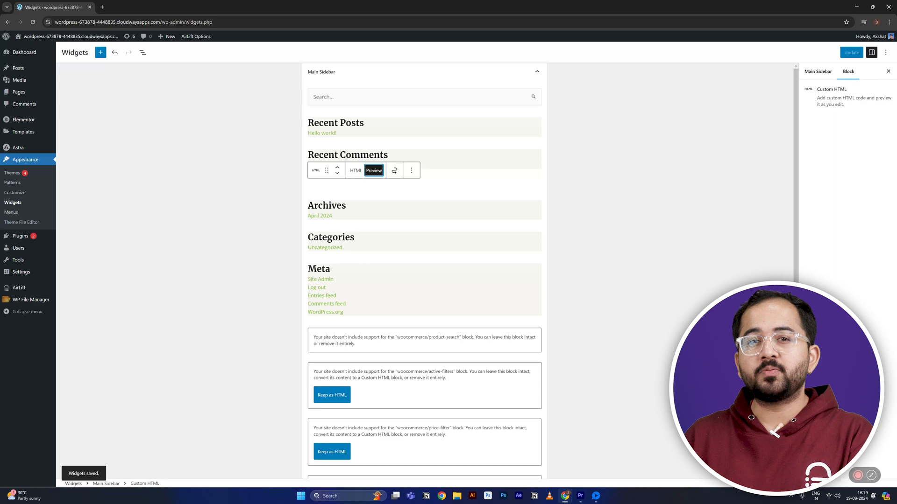
pyautogui.click(233, 10)
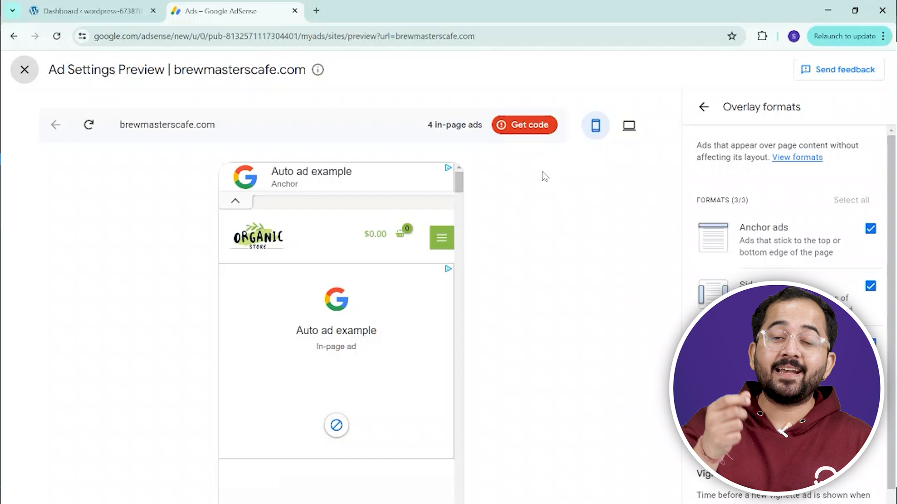
# Get the auto ads code from the Ad Settings Preview and copy it
pyautogui.click(523, 124)
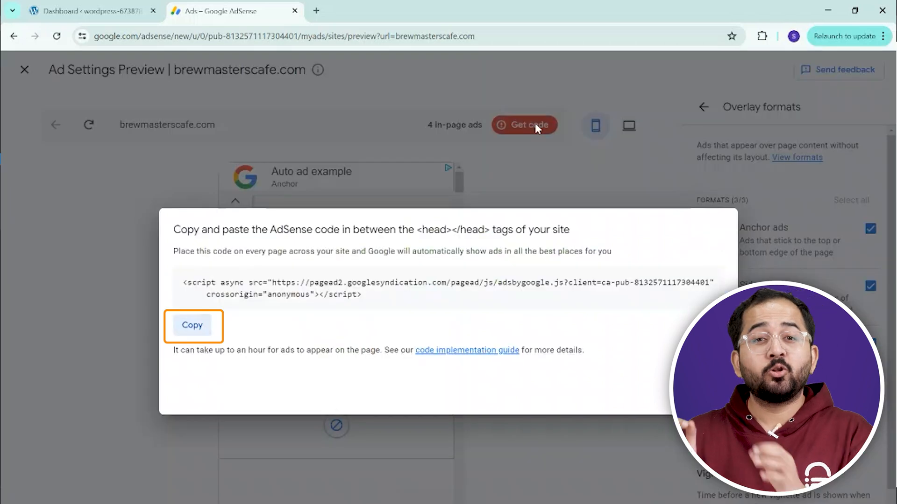
pyautogui.click(92, 11)
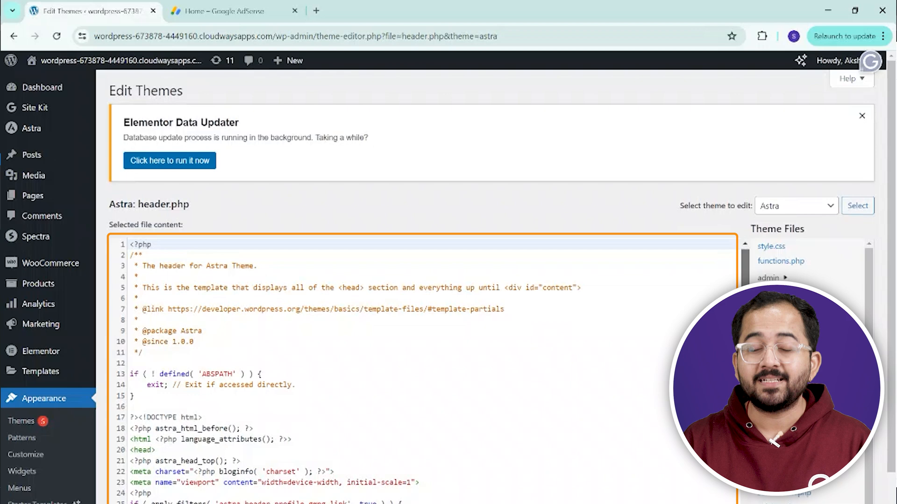
# Uncheck Side rail ads again so only anchor and vignette overlays remain enabled
pyautogui.click(160, 391)
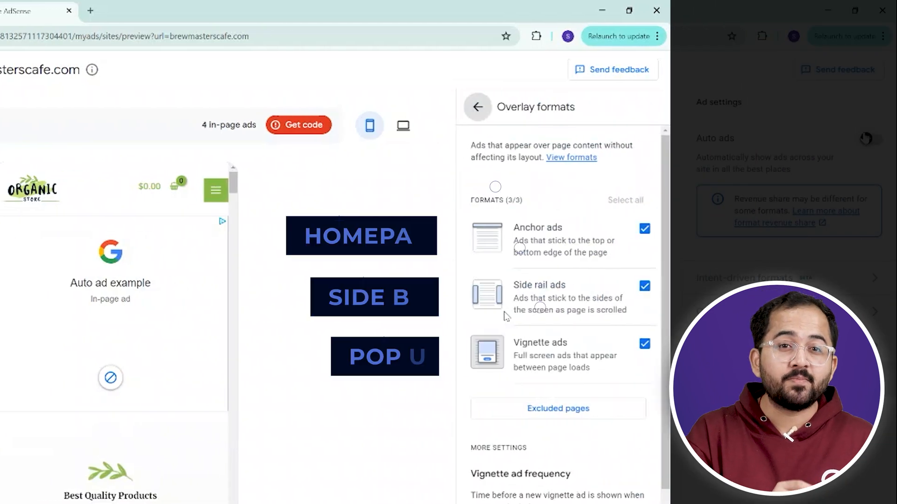
pyautogui.click(644, 286)
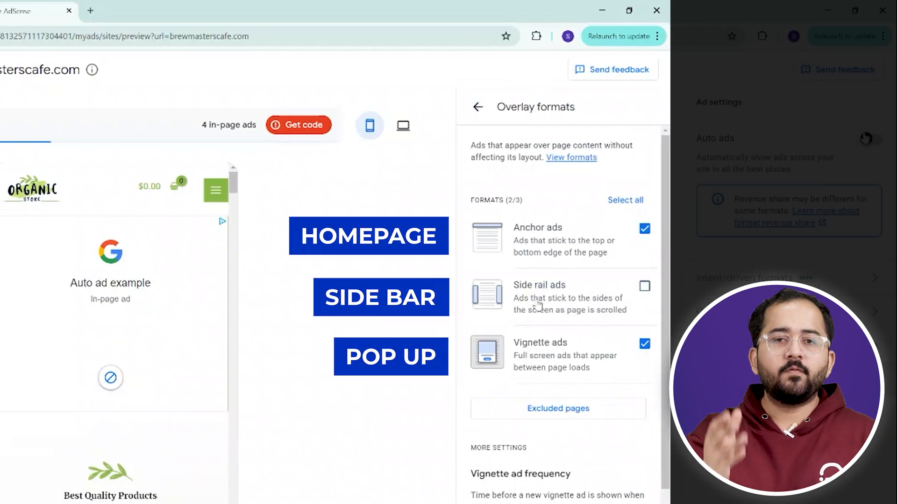
pyautogui.click(228, 10)
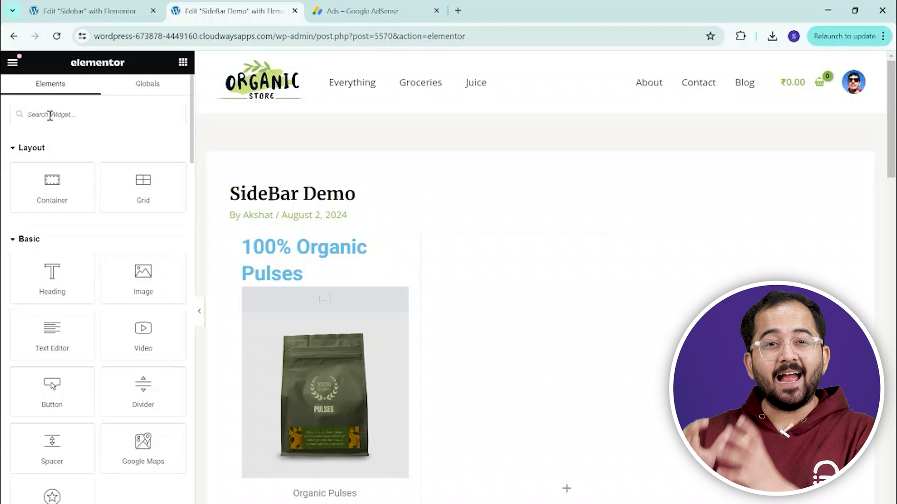
# Place an HTML widget on SideBar Demo and paste the adsbygoogle script into it
pyautogui.click(51, 113)
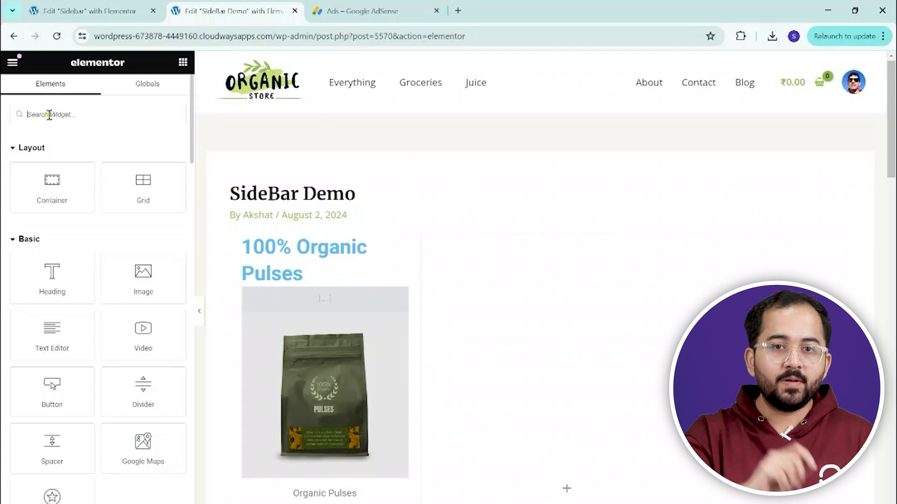
pyautogui.write('html')
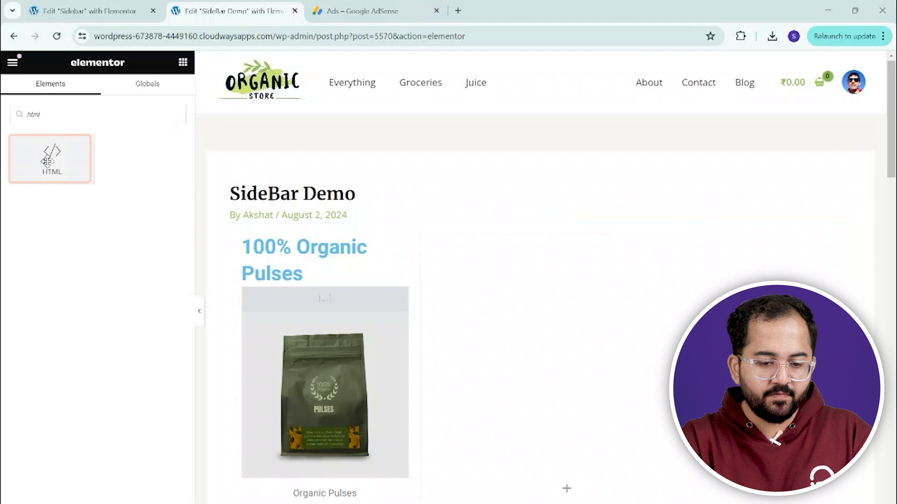
pyautogui.click(50, 159)
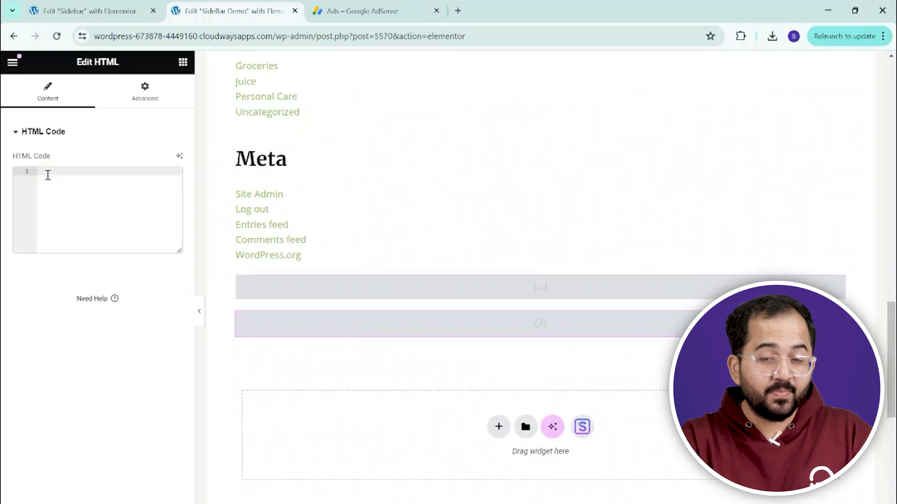
pyautogui.write('<script async src="https://pagead2.googlesyndication.com/pagead/js/adsbygoogle.js?client=ca-pub-8132571117304401" crossorigin="anonymous"></script>')
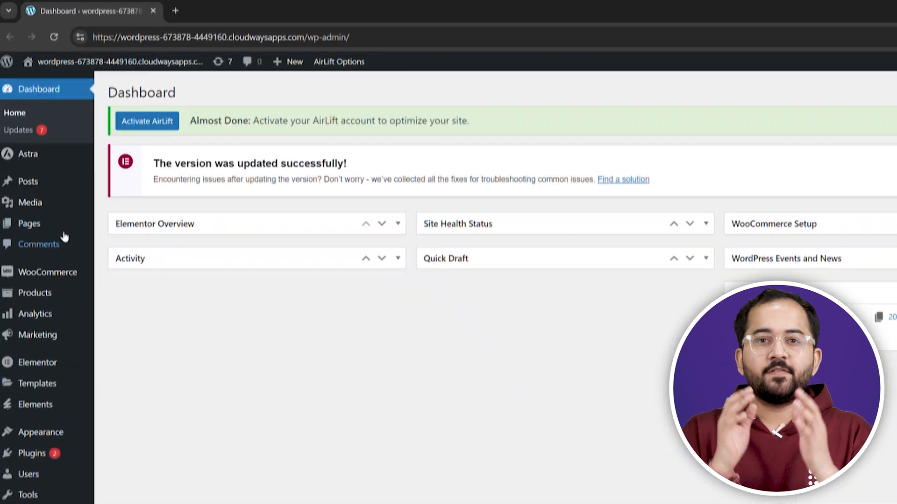
pyautogui.moveTo(29, 224)
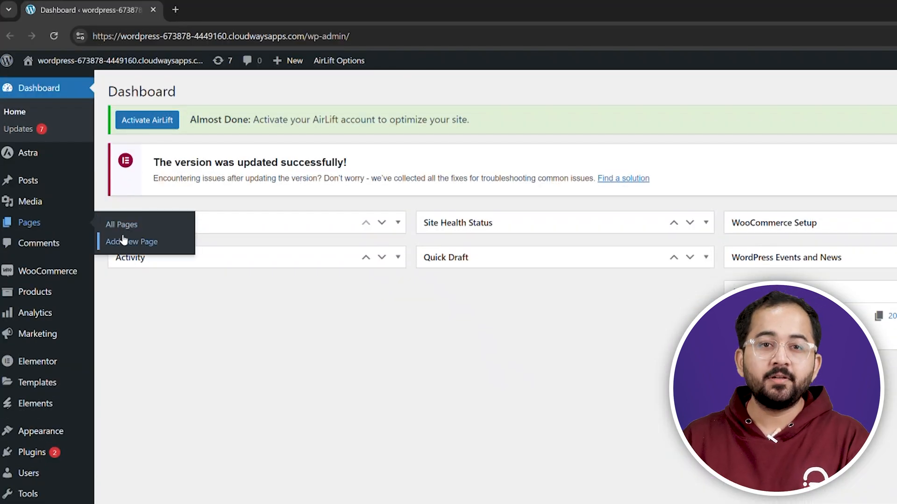
# Create a new page with a Custom HTML block holding the AdSense code and publish it
pyautogui.click(131, 241)
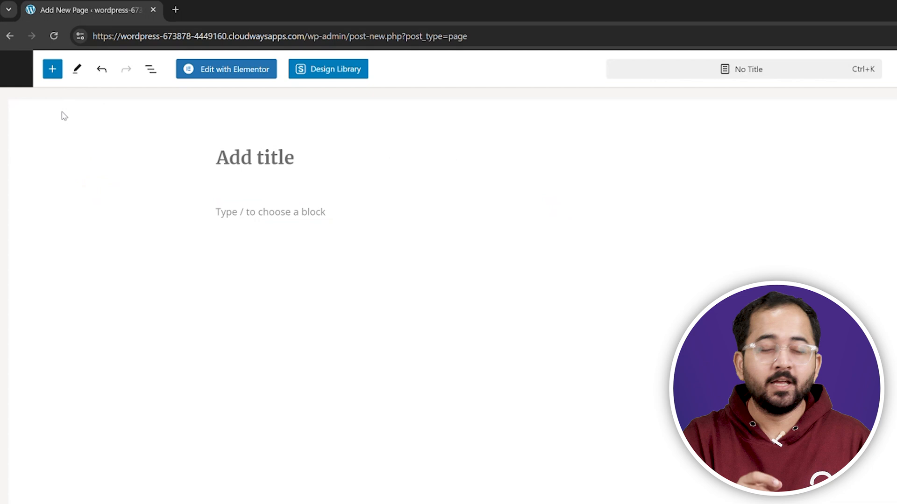
pyautogui.click(53, 68)
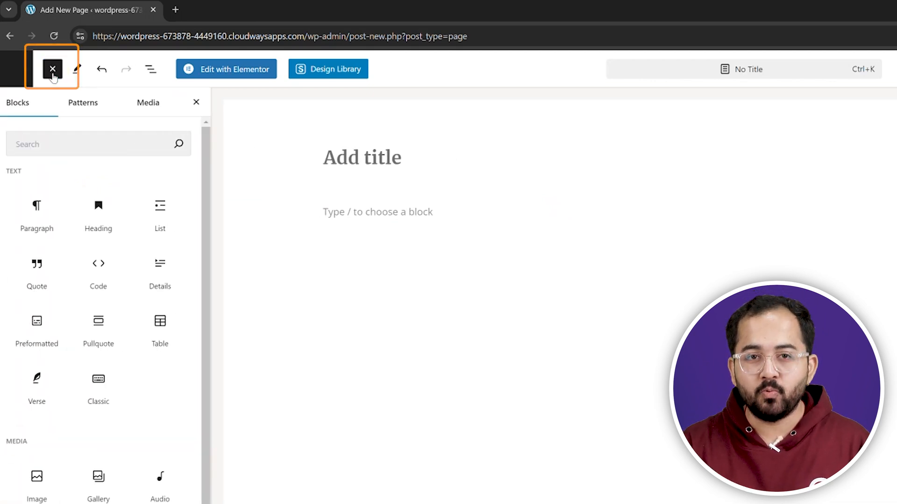
pyautogui.click(37, 205)
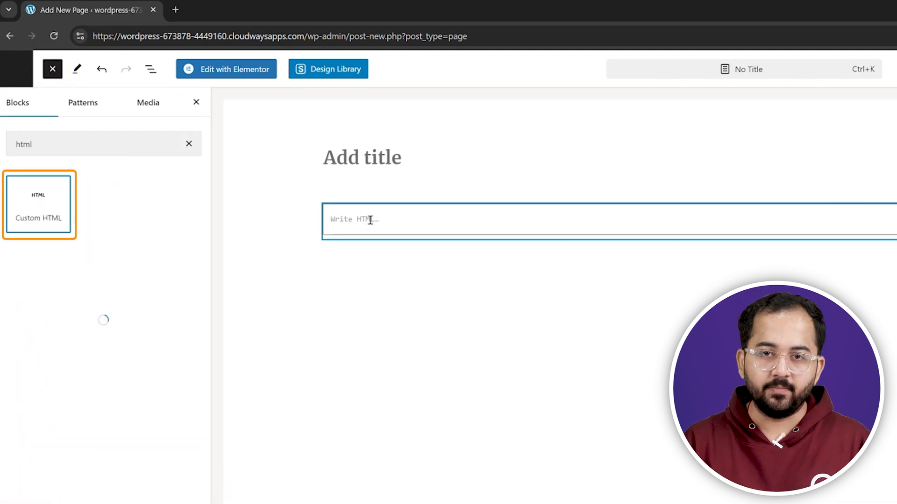
pyautogui.click(39, 205)
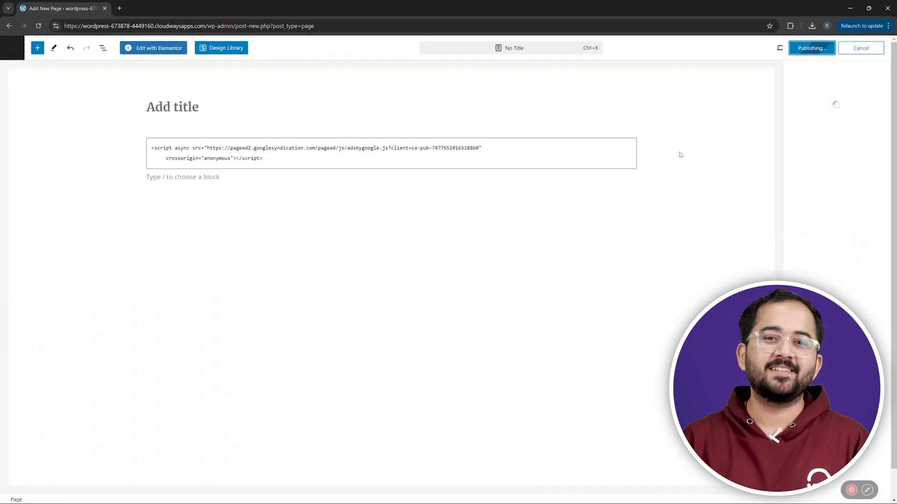
pyautogui.click(810, 48)
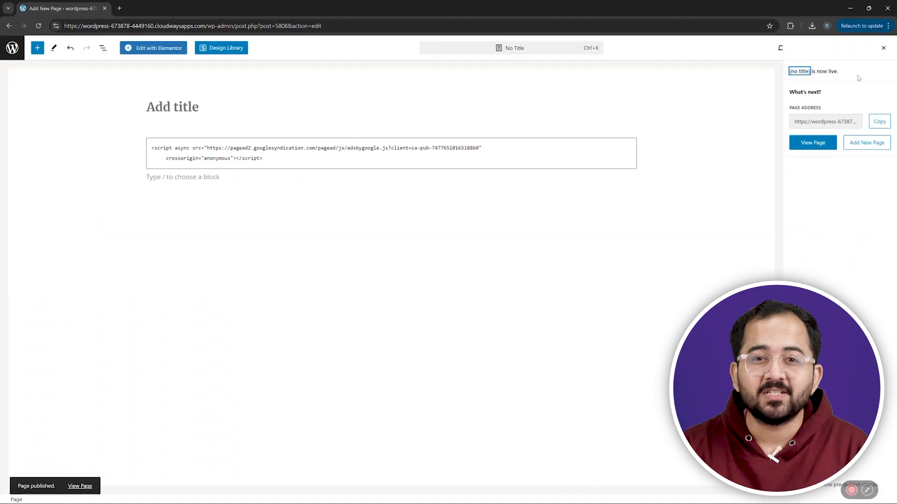